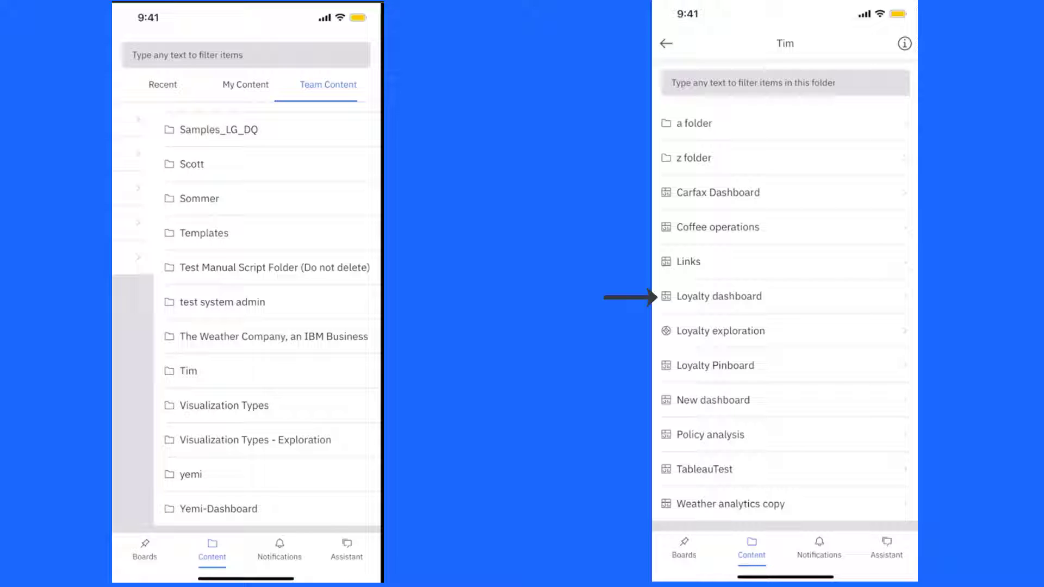
# - Open the Loyalty dashboard's Customer Lifetime Value chart and pin it, showing the Boards list
pyautogui.click(719, 295)
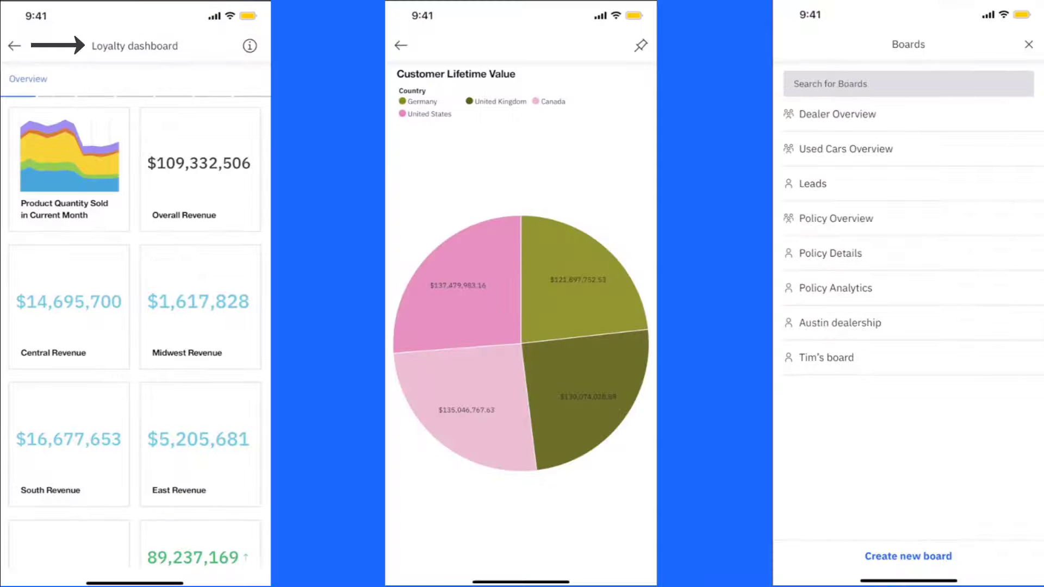